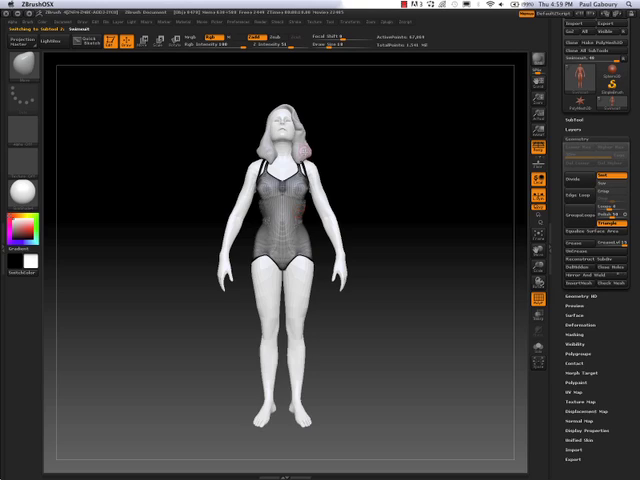
mouse_move(578, 259)
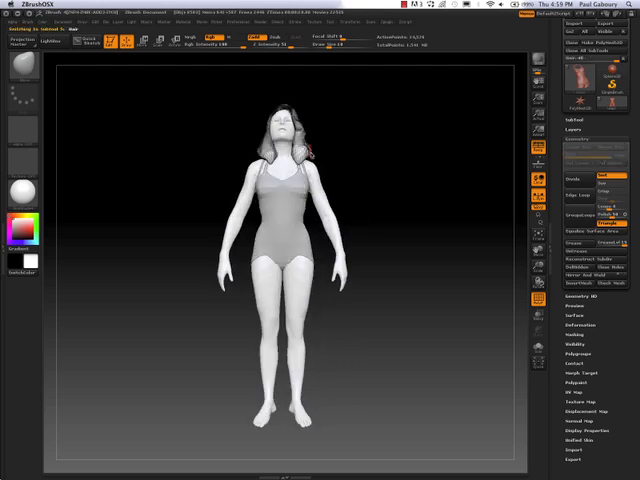
Step: Run TPoseMesh to merge all subtools into one low-res posing mesh with a ZSphere
click(582, 261)
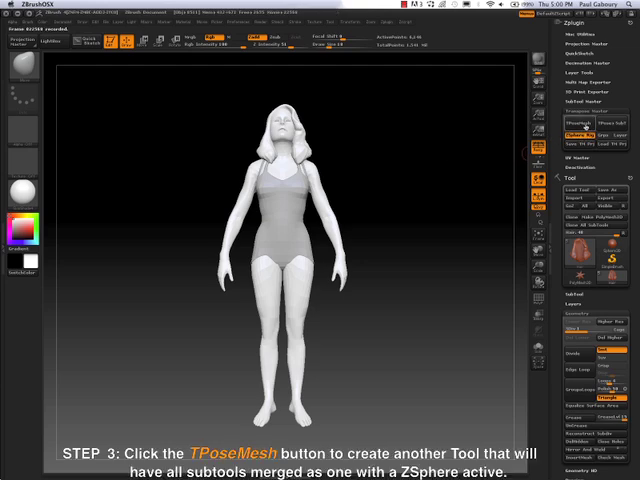
mouse_move(588, 135)
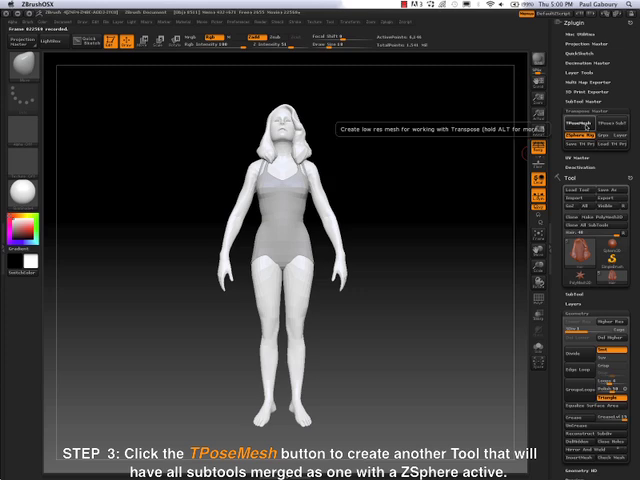
click(572, 123)
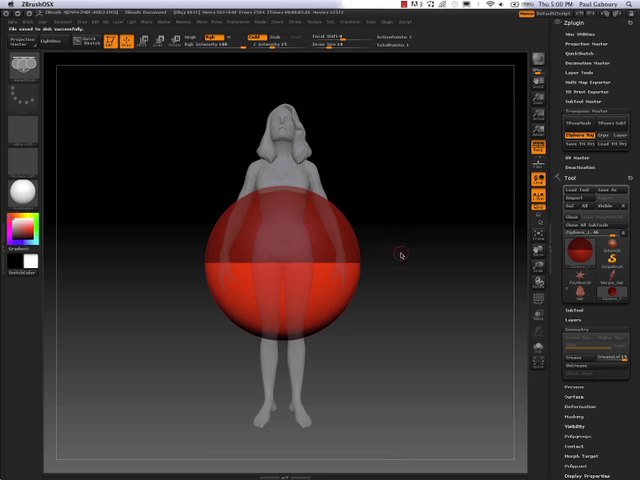
mouse_move(330, 262)
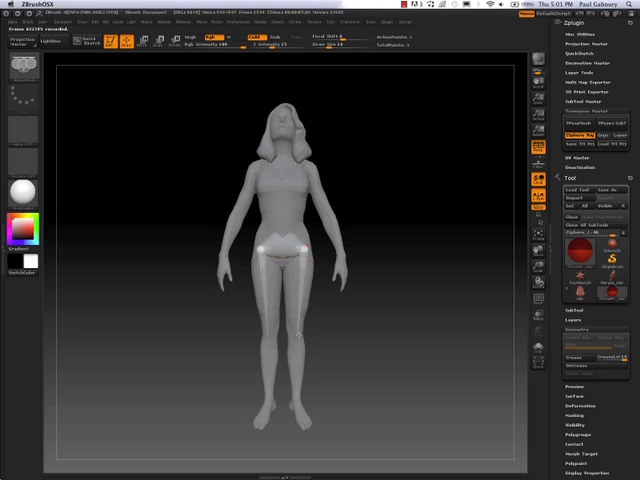
Step: Extend the leg ZSphere chain to the ankle and seat the joint inside it in side view
drag(295, 240, 300, 345)
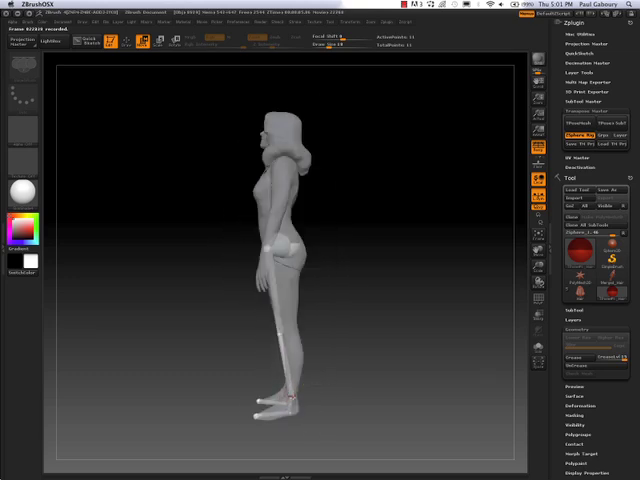
drag(270, 250, 283, 405)
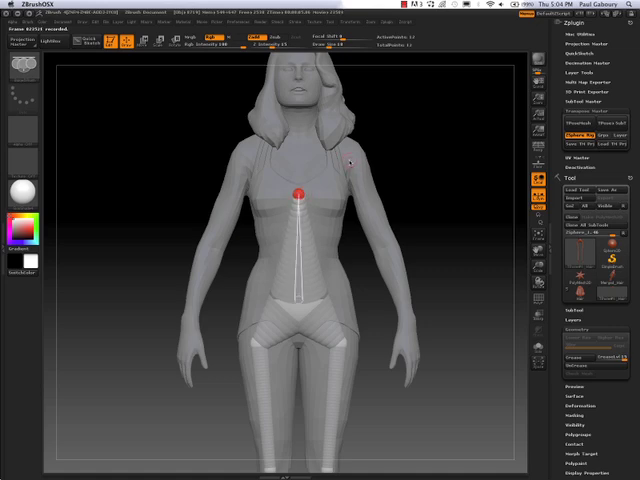
Step: Draw ZSpheres up the torso into the chest and out toward the shoulder
drag(298, 193, 357, 157)
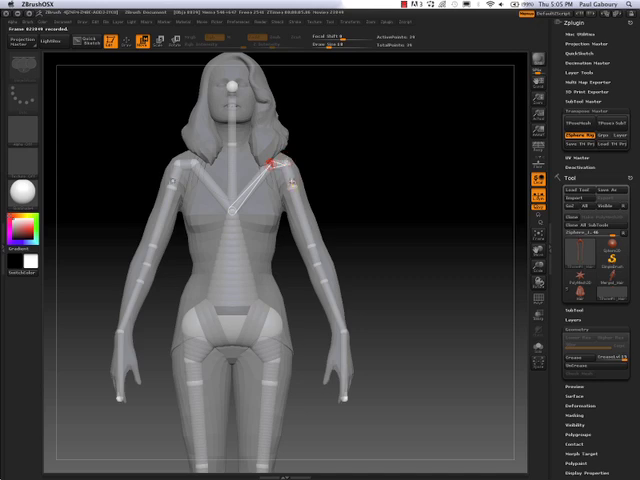
drag(272, 160, 247, 283)
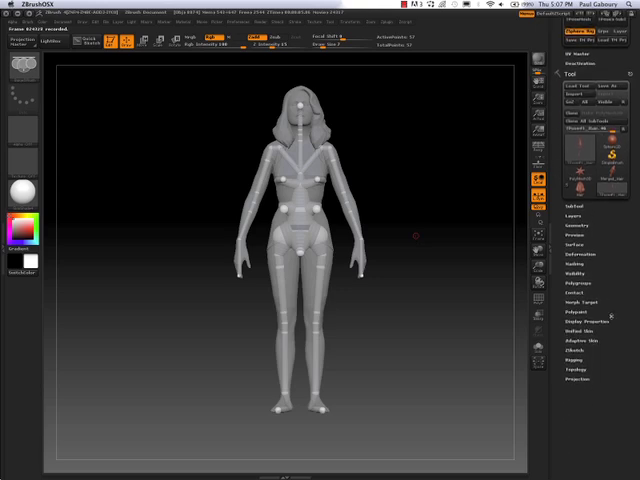
click(575, 356)
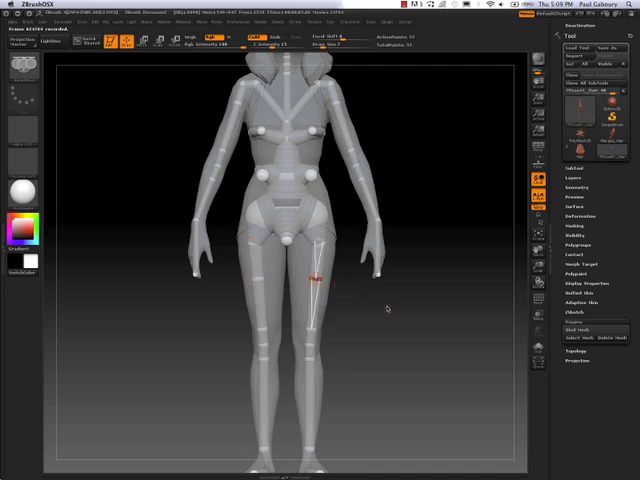
mouse_move(417, 185)
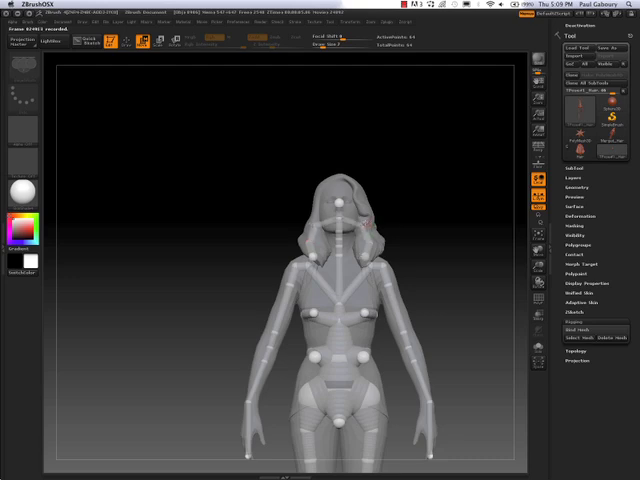
drag(350, 230, 395, 230)
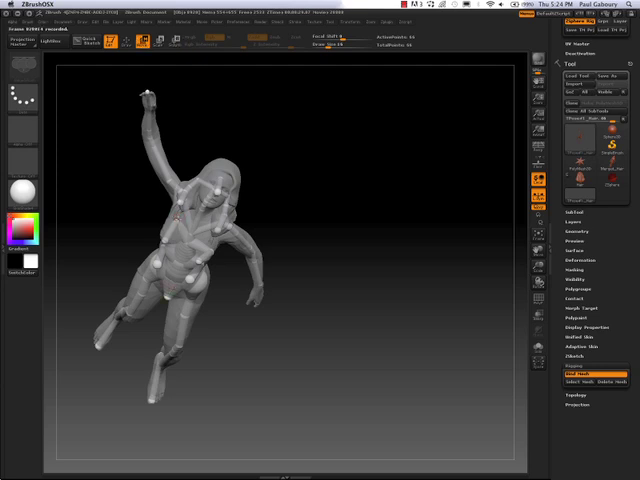
Step: Select the sculpted multi-subtool swimmer in the Tool palette
click(178, 203)
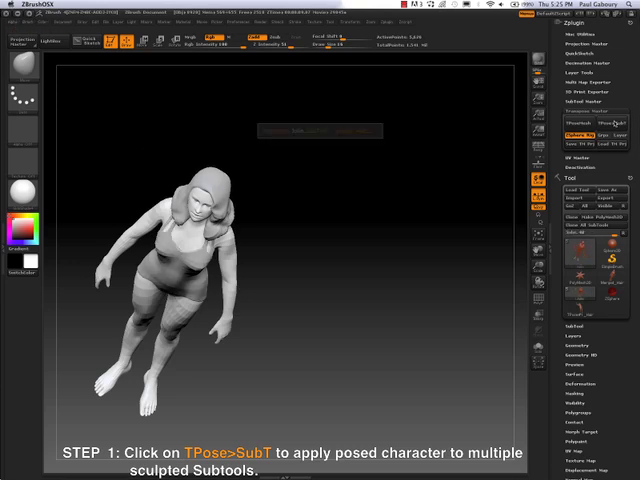
Step: Run TPose>SubT to transfer the swimming pose onto the sculpted subtools
click(595, 124)
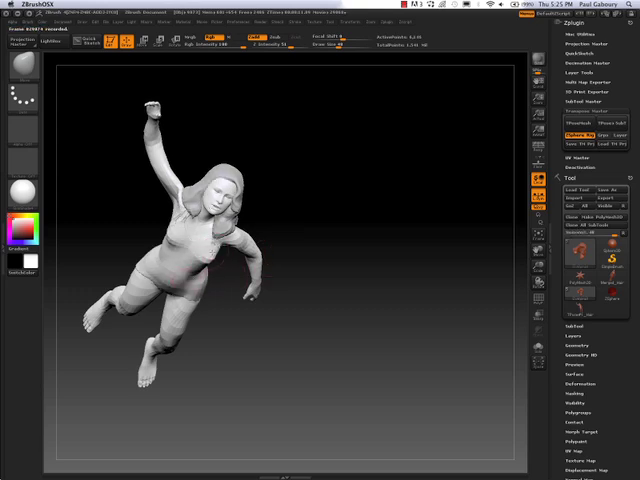
click(200, 250)
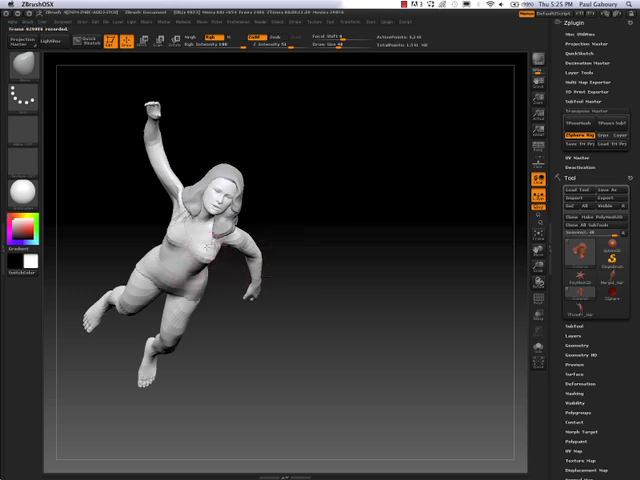